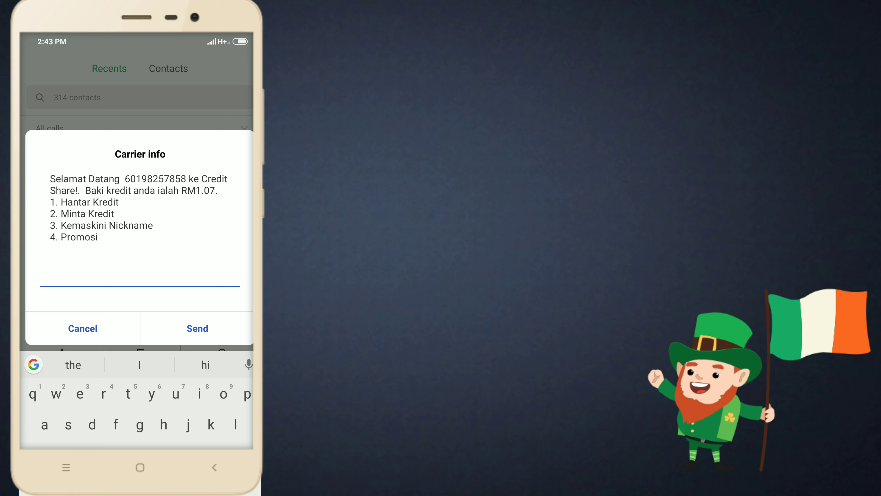
Step: Send option 1 (Hantar Kredit) to reach the amount and number prompt
{"action": "left_click", "coordinate": [82, 328]}
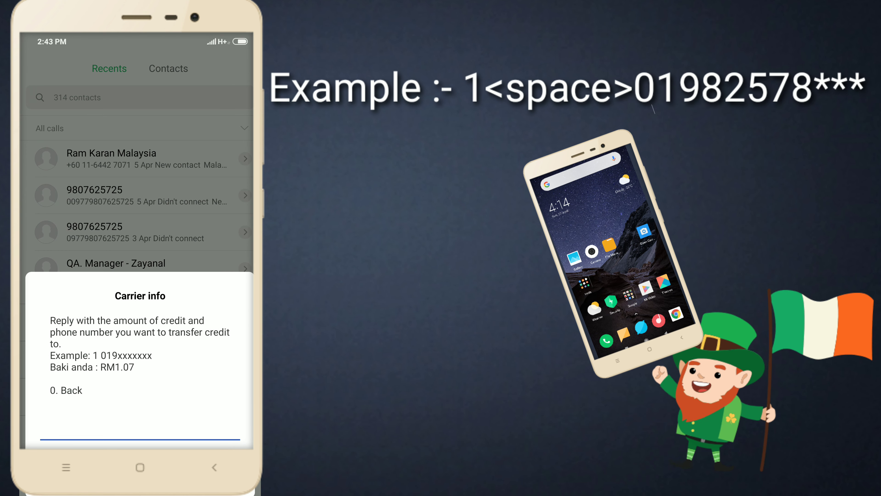
{"action": "type", "text": "1"}
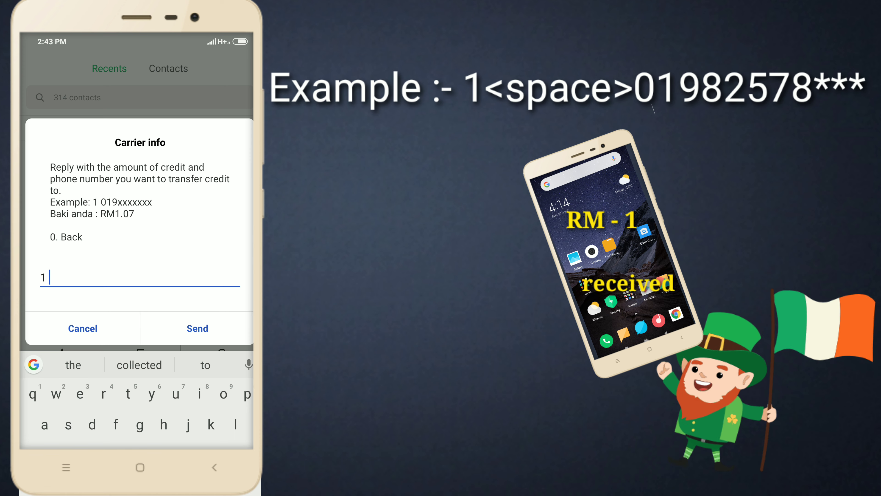
{"action": "type", "text": "019825878"}
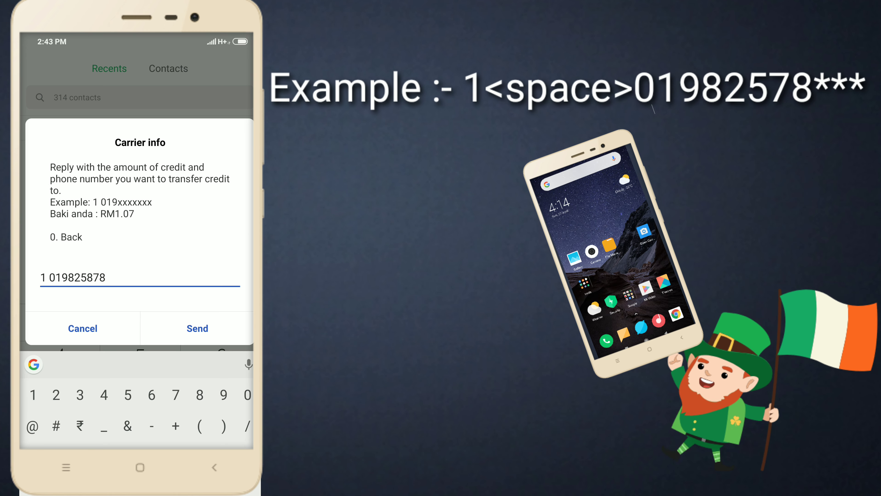
Step: Submit the transfer request and answer 1 to proceed on the RM1 confirmation
{"action": "left_click", "coordinate": [197, 328]}
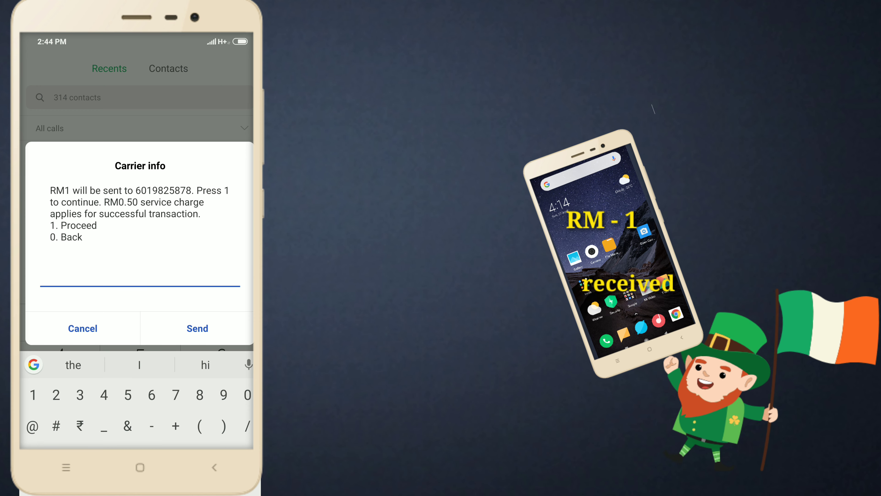
{"action": "type", "text": "1"}
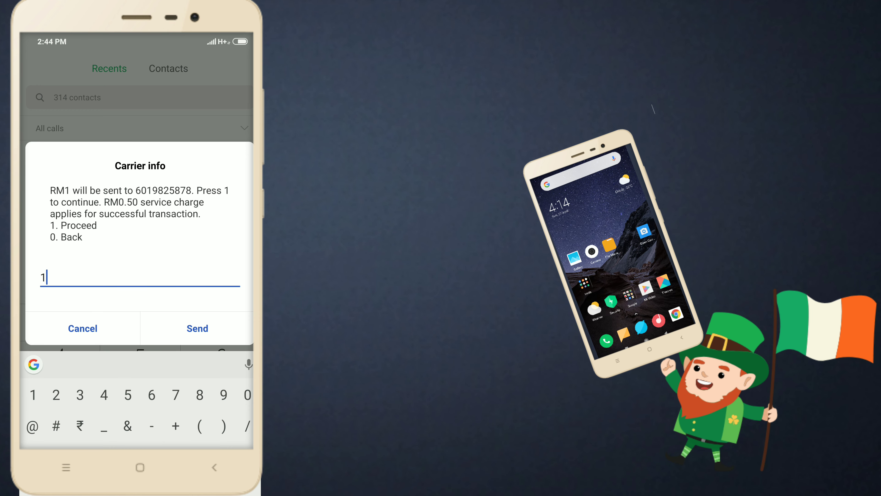